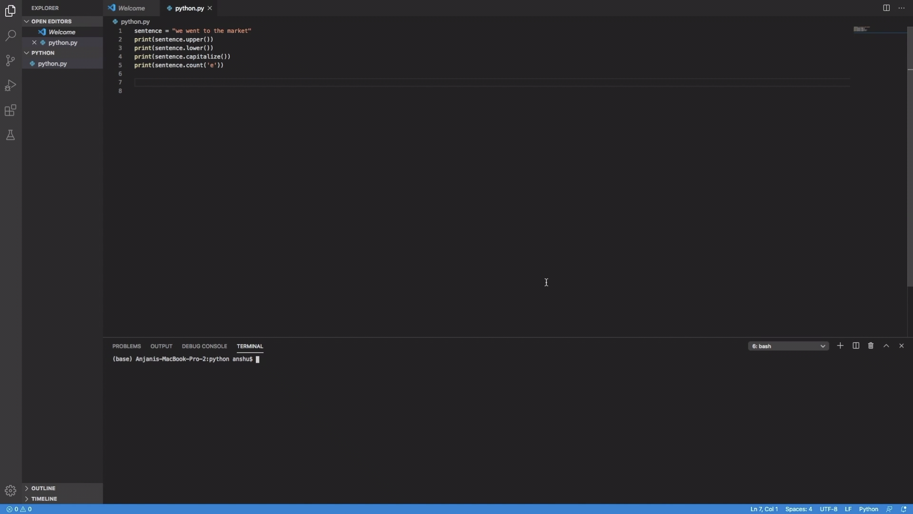
mouse_move(414, 359)
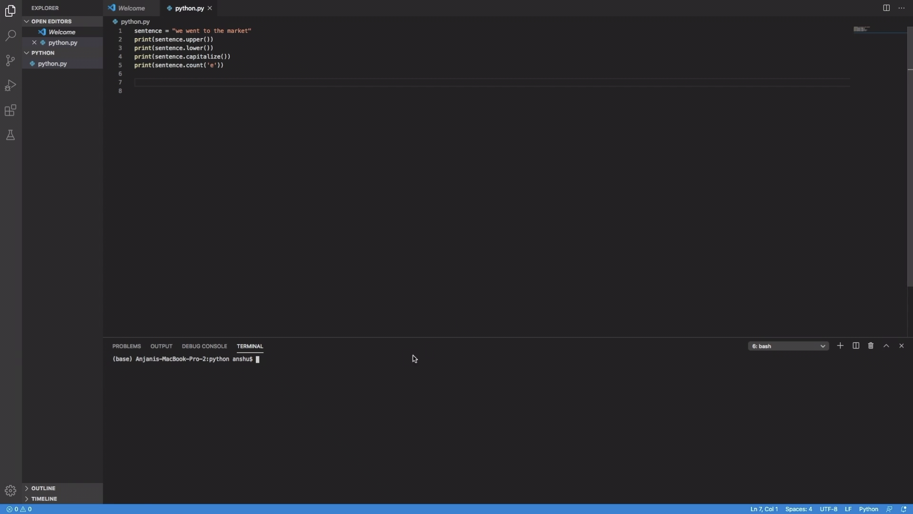
mouse_move(271, 359)
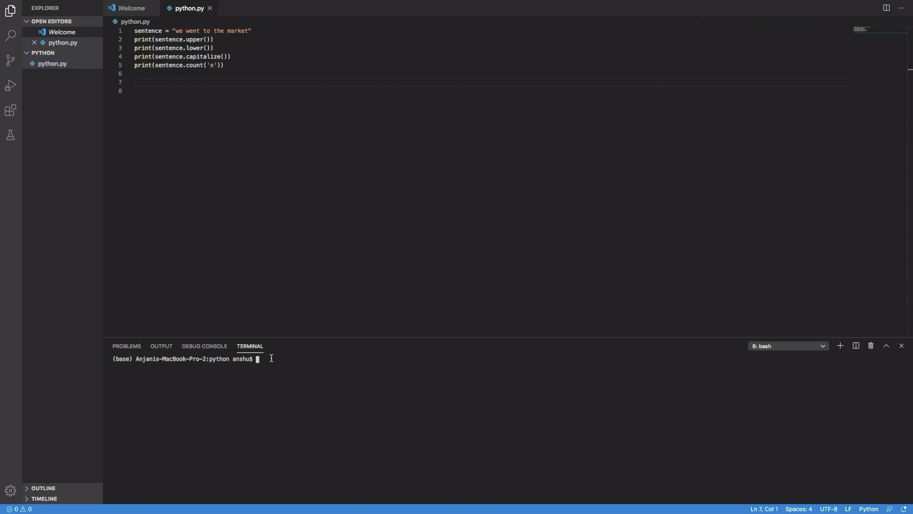
Run python.py in the terminal with 'python python.py', printing the four string-method results.
type("python python.py")
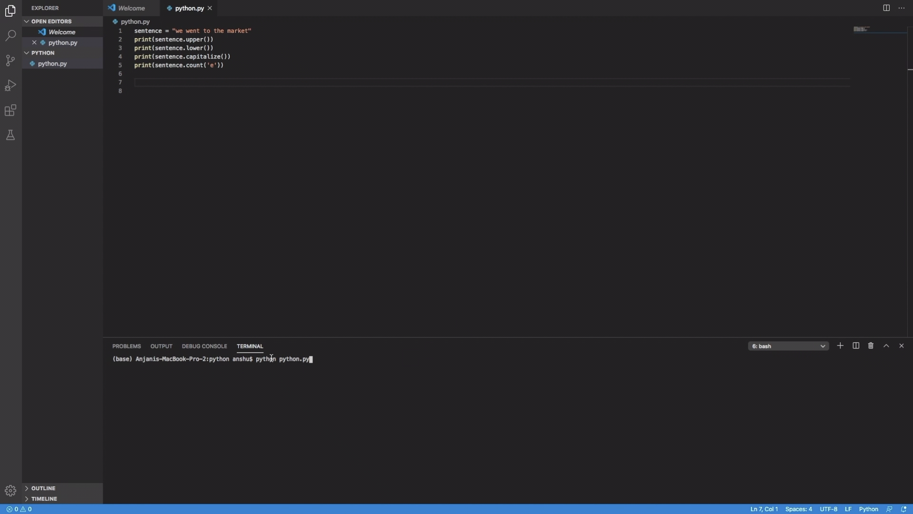
key("Return")
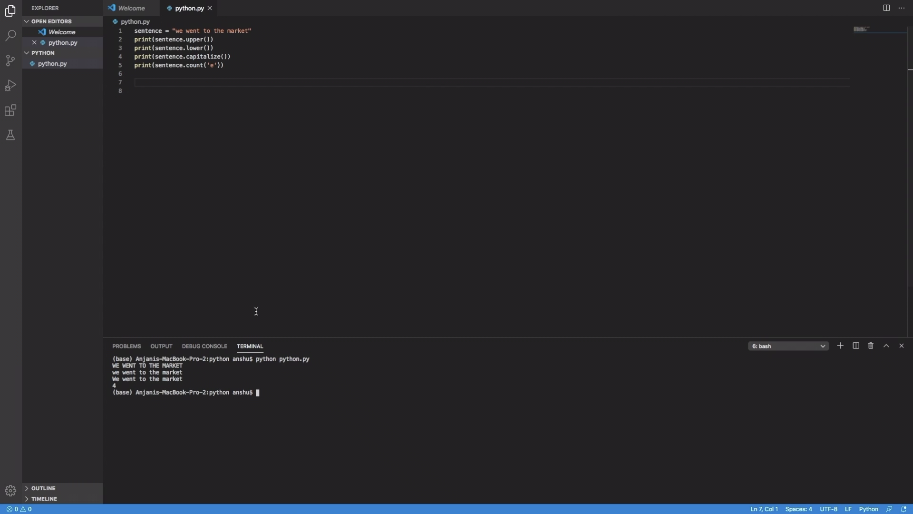
mouse_move(187, 83)
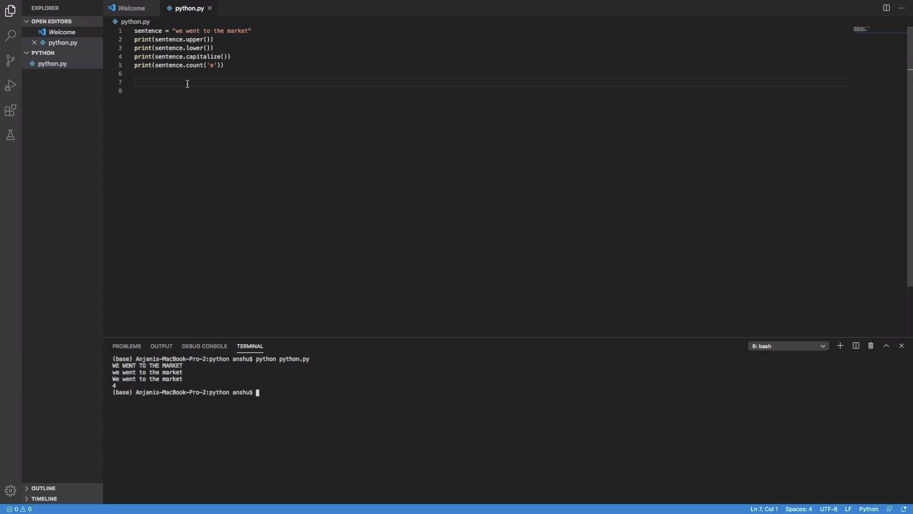
mouse_move(113, 369)
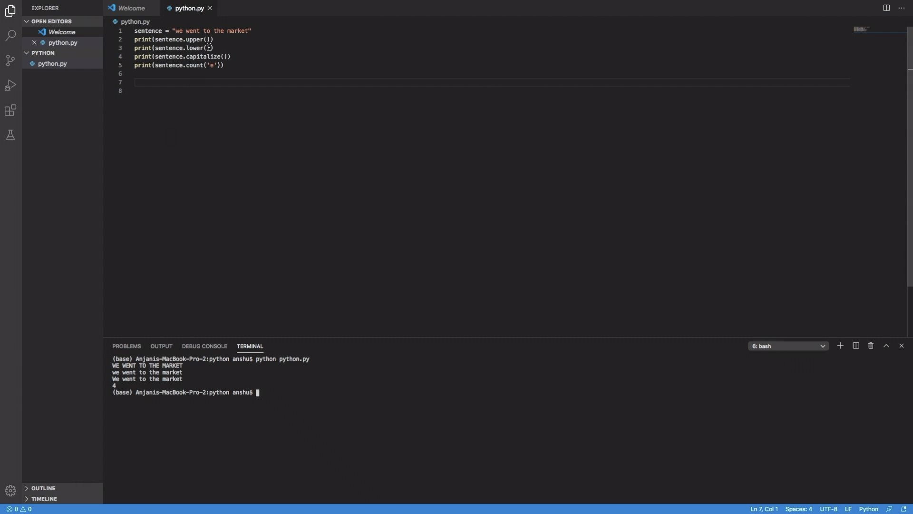
mouse_move(178, 70)
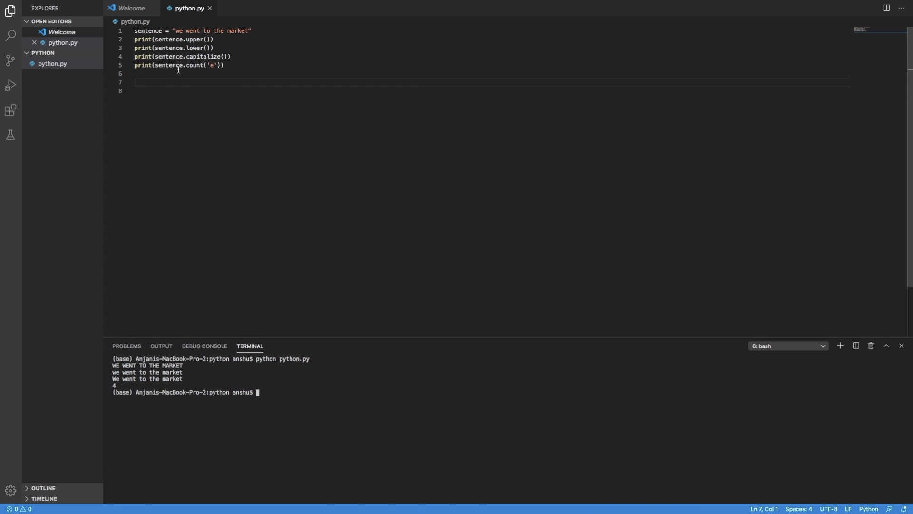
mouse_move(124, 379)
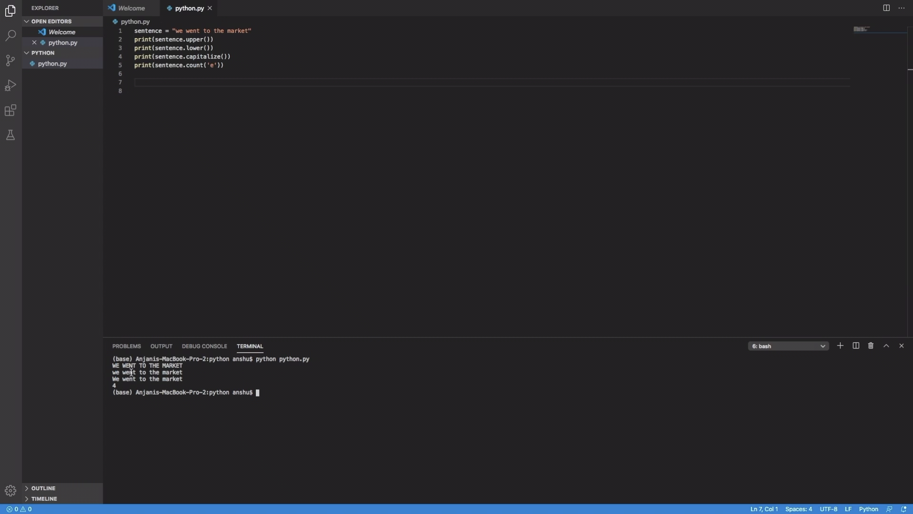
mouse_move(234, 91)
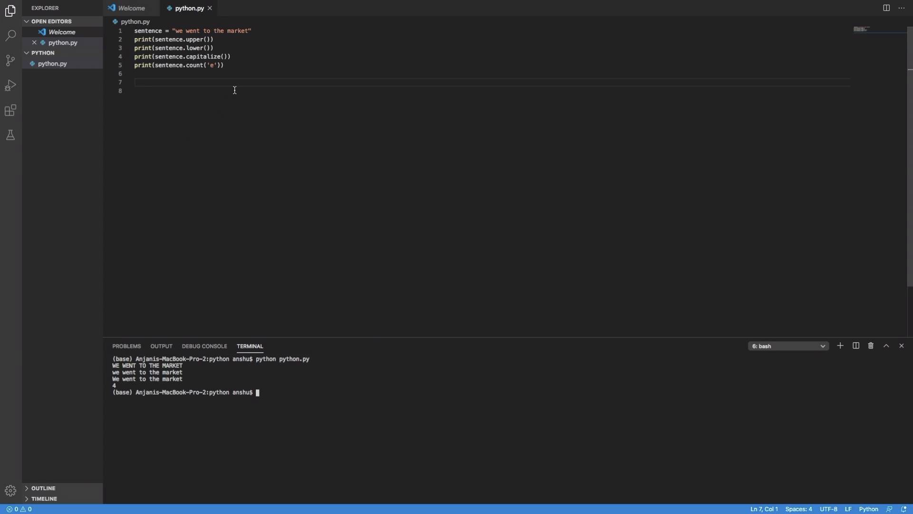
mouse_move(131, 390)
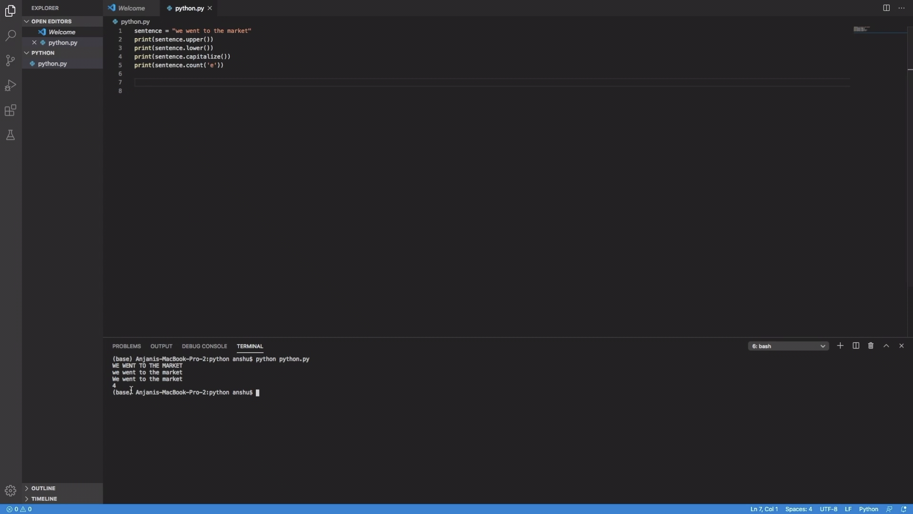
mouse_move(128, 383)
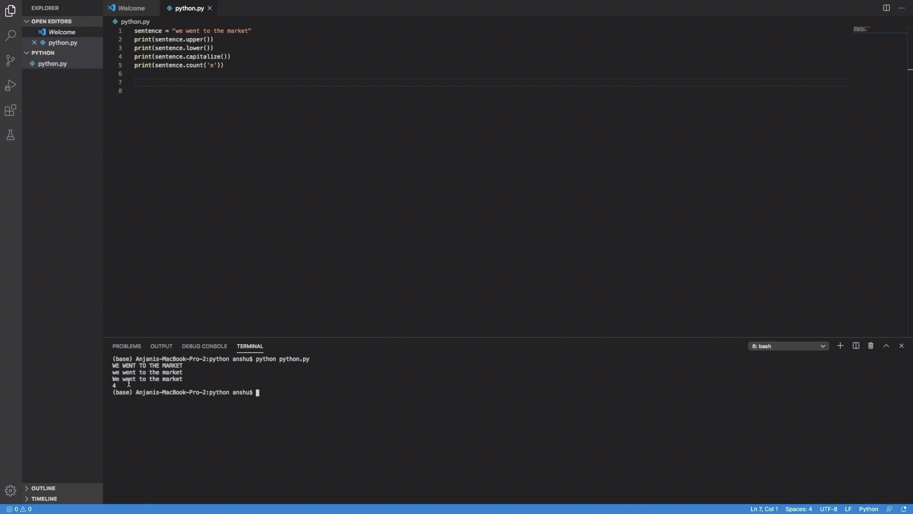
mouse_move(191, 91)
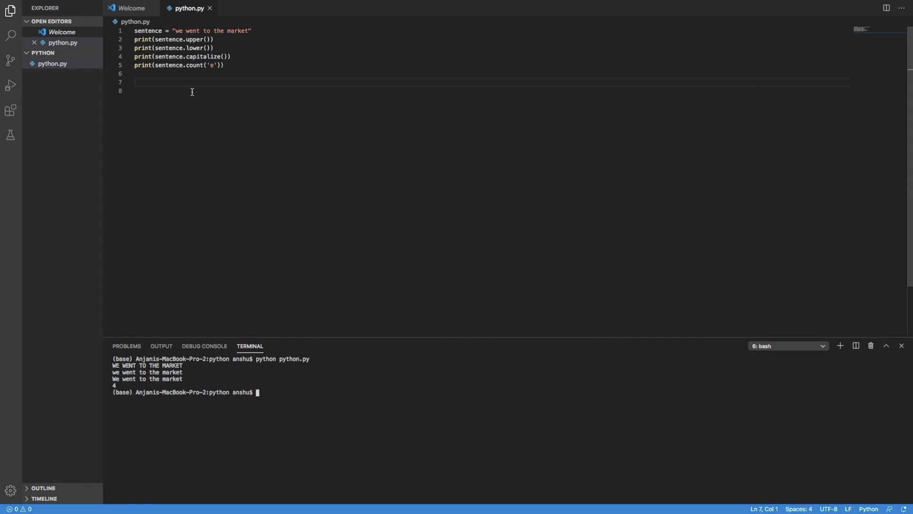
mouse_move(194, 68)
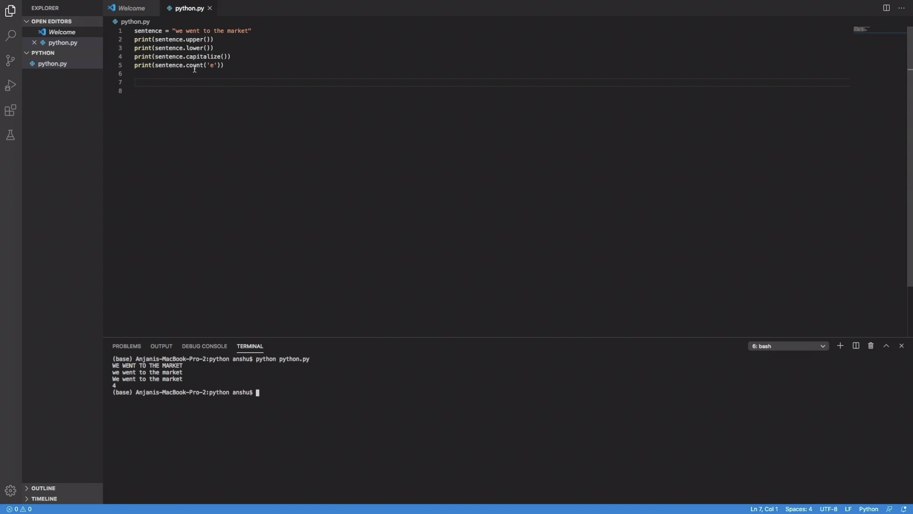
mouse_move(206, 60)
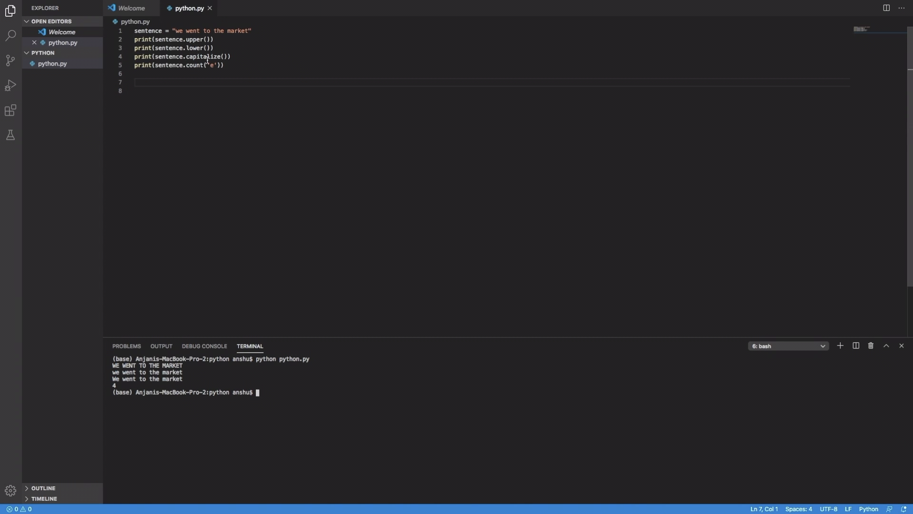
mouse_move(208, 71)
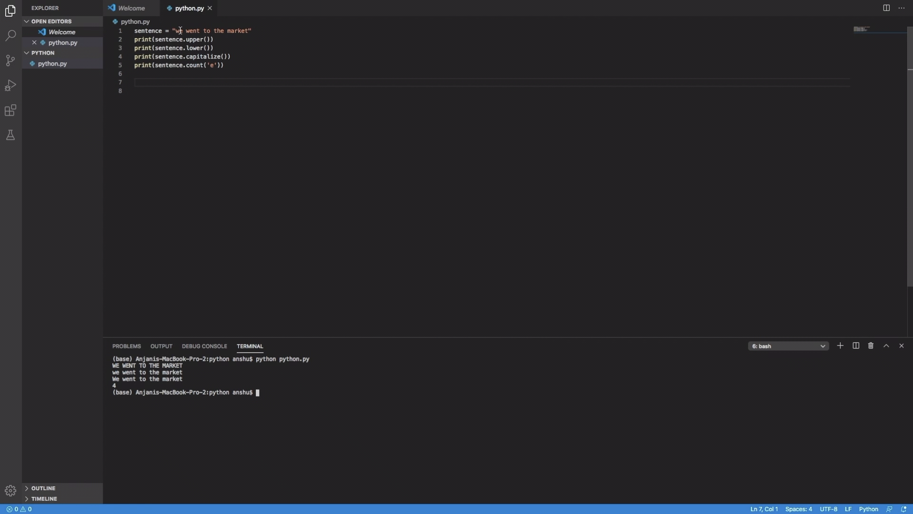
mouse_move(217, 28)
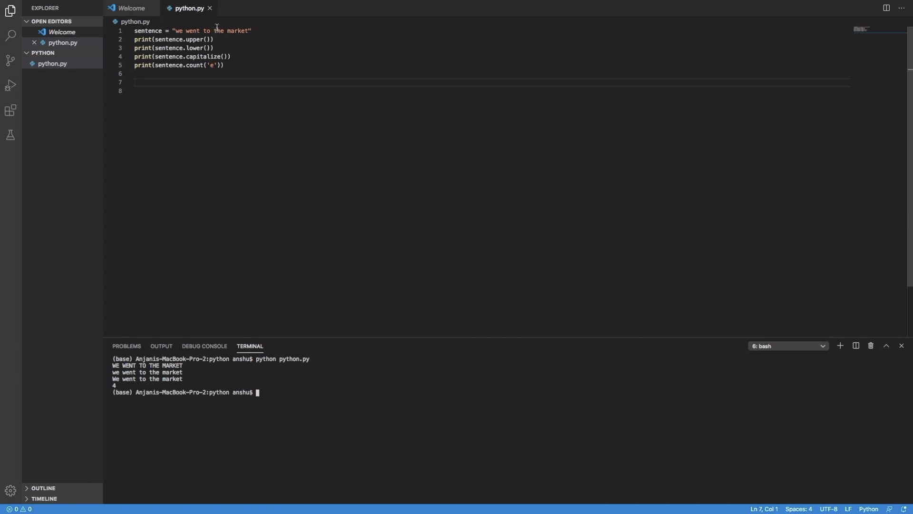
mouse_move(191, 316)
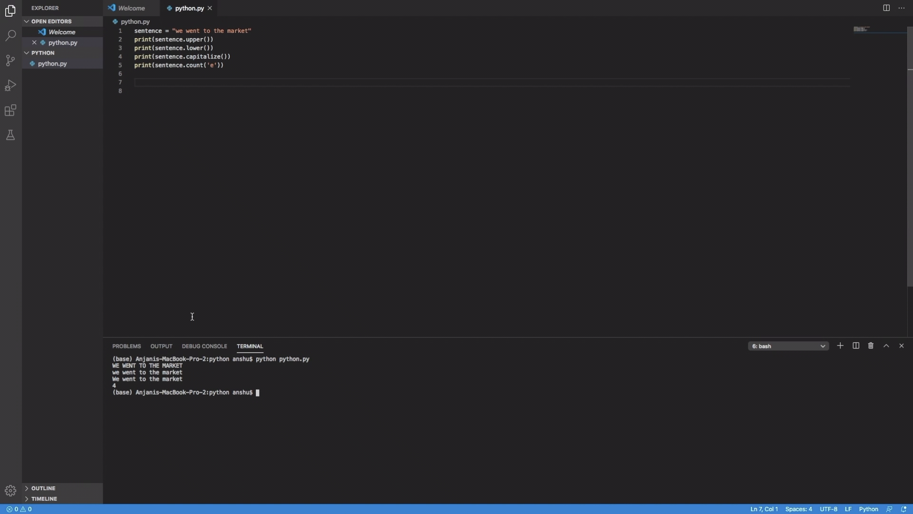
mouse_move(154, 392)
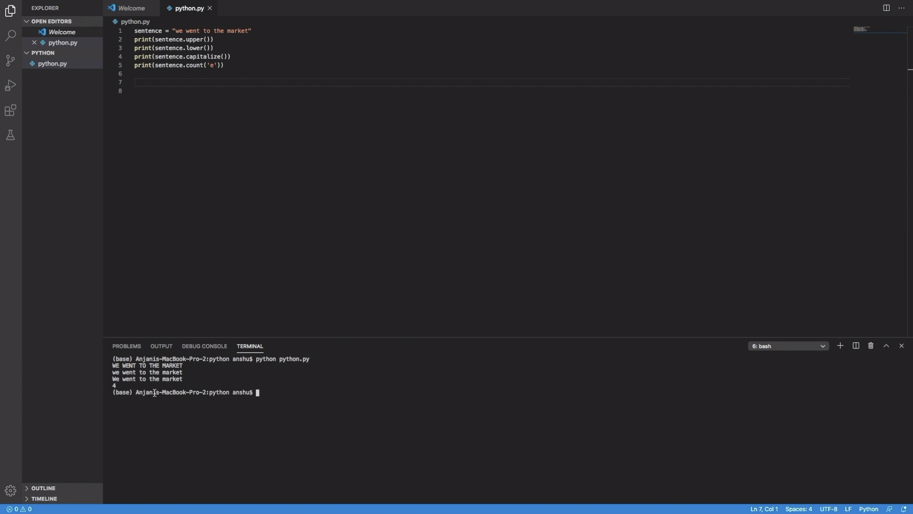